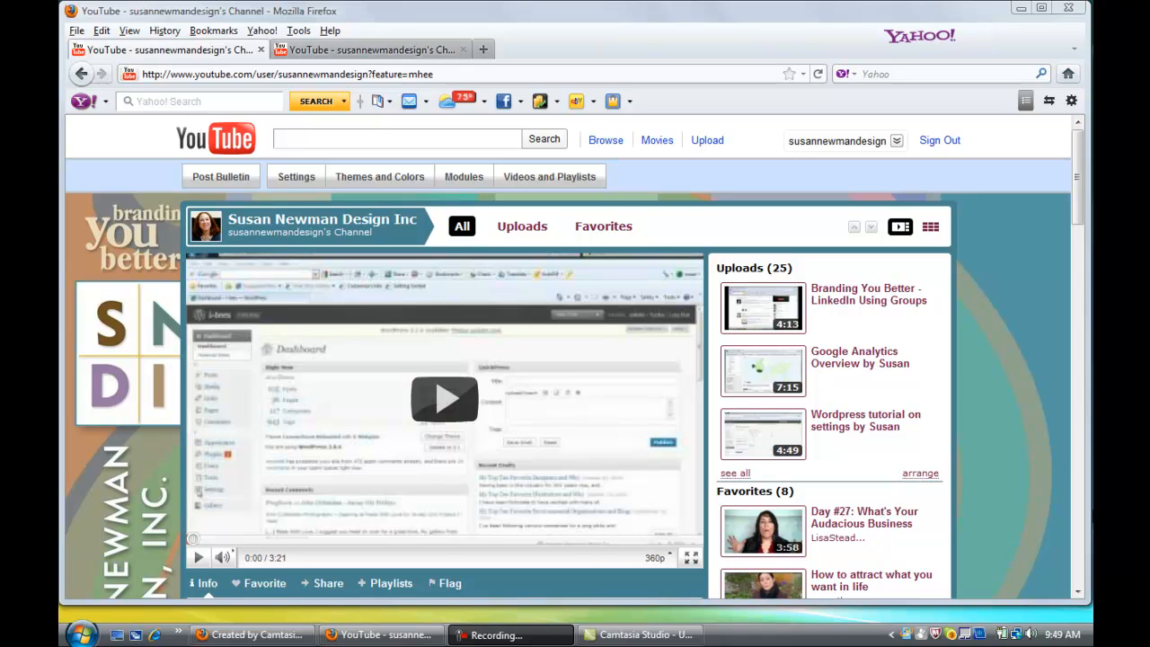
pyautogui.moveTo(1087, 514)
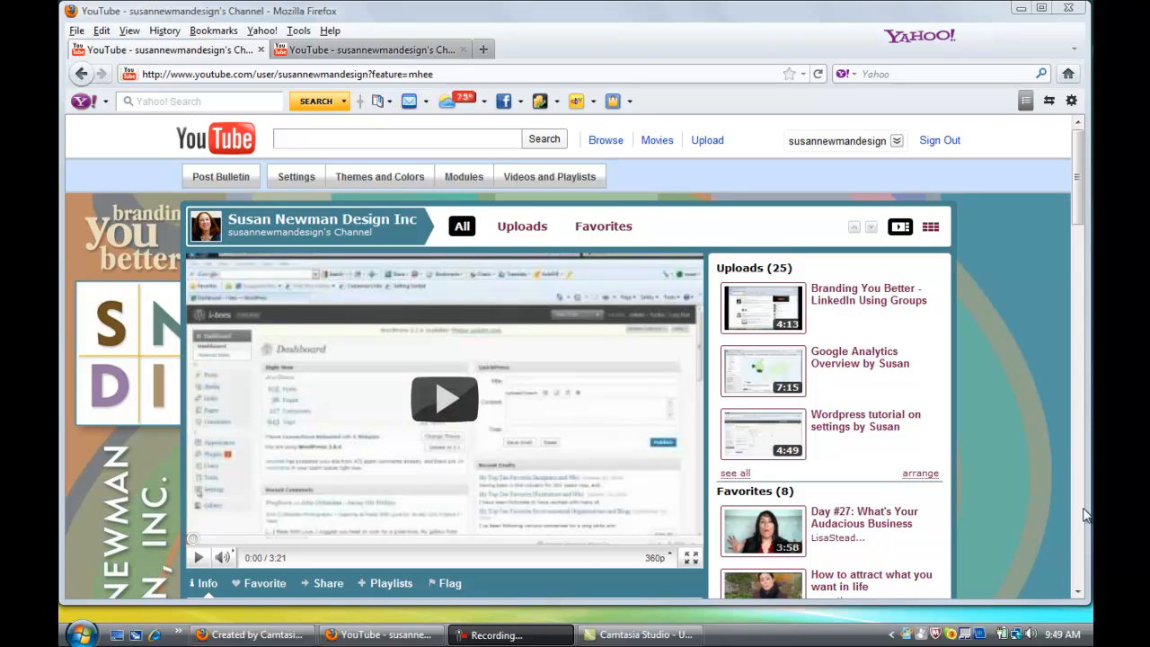
pyautogui.moveTo(981, 386)
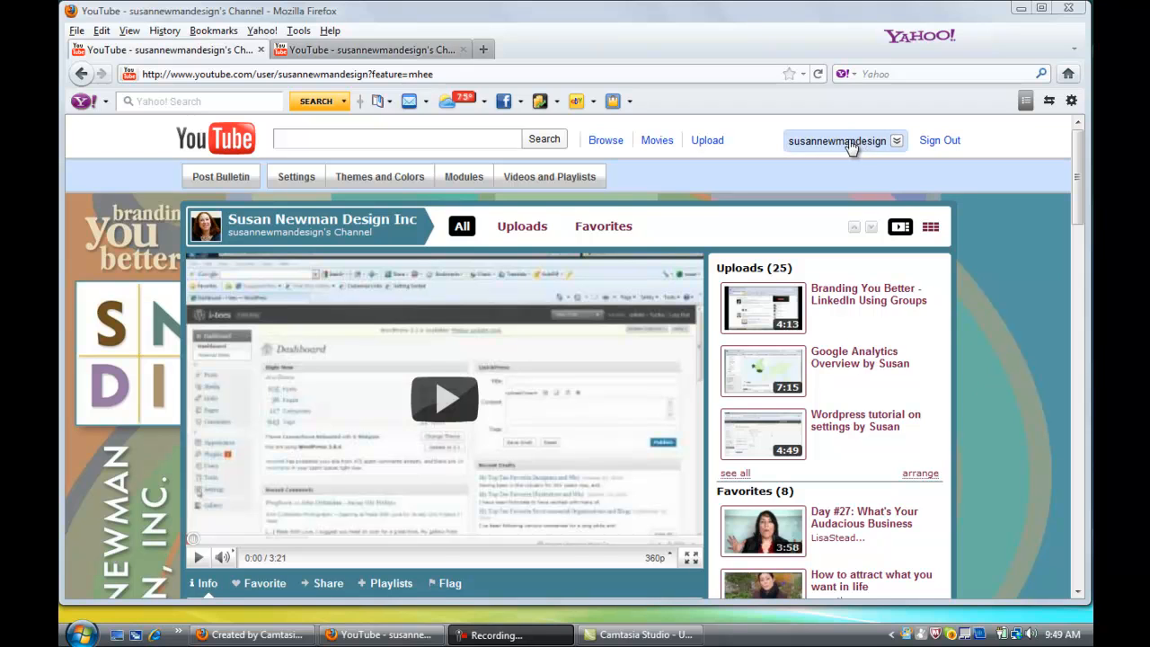
pyautogui.moveTo(838, 151)
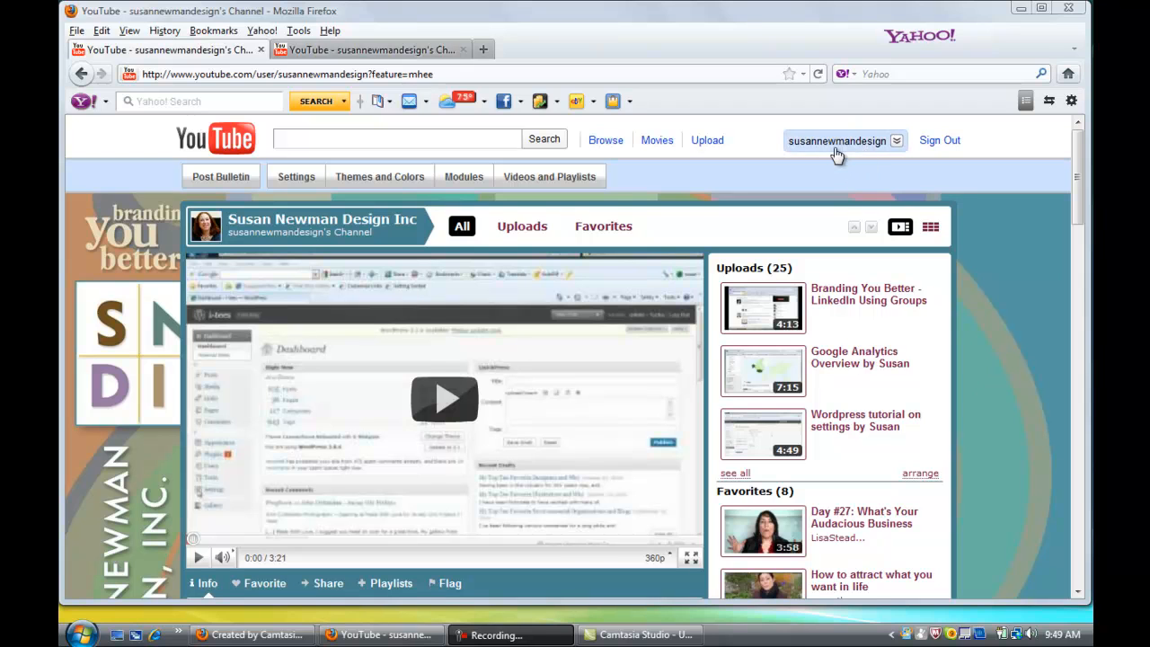
pyautogui.moveTo(1010, 241)
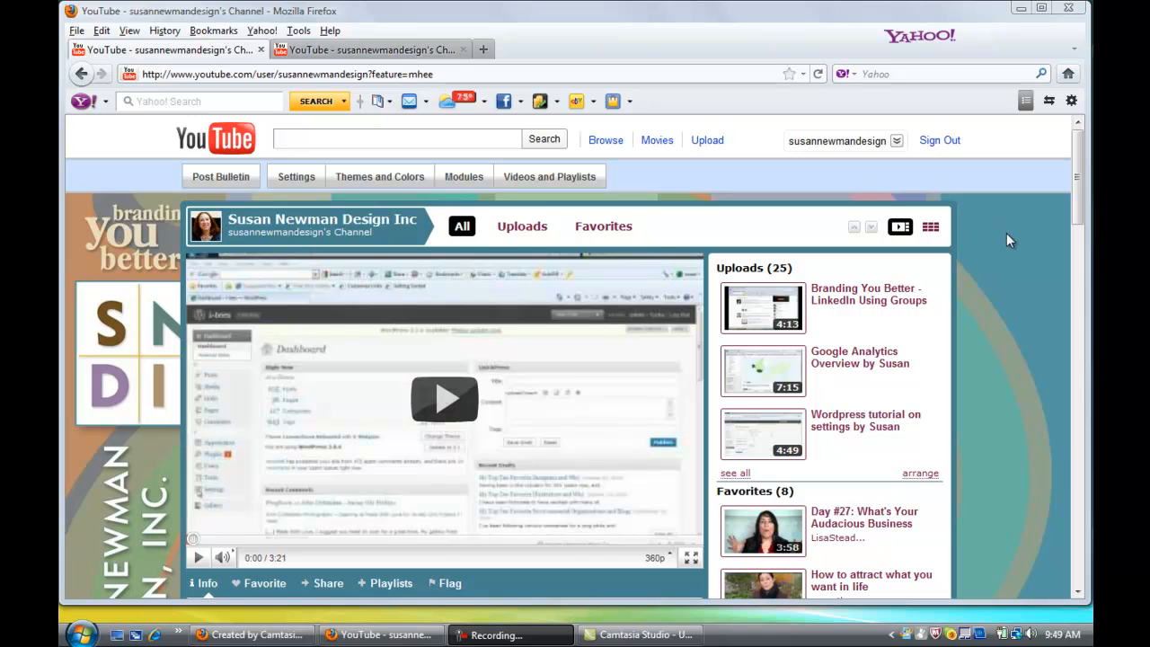
pyautogui.moveTo(1002, 276)
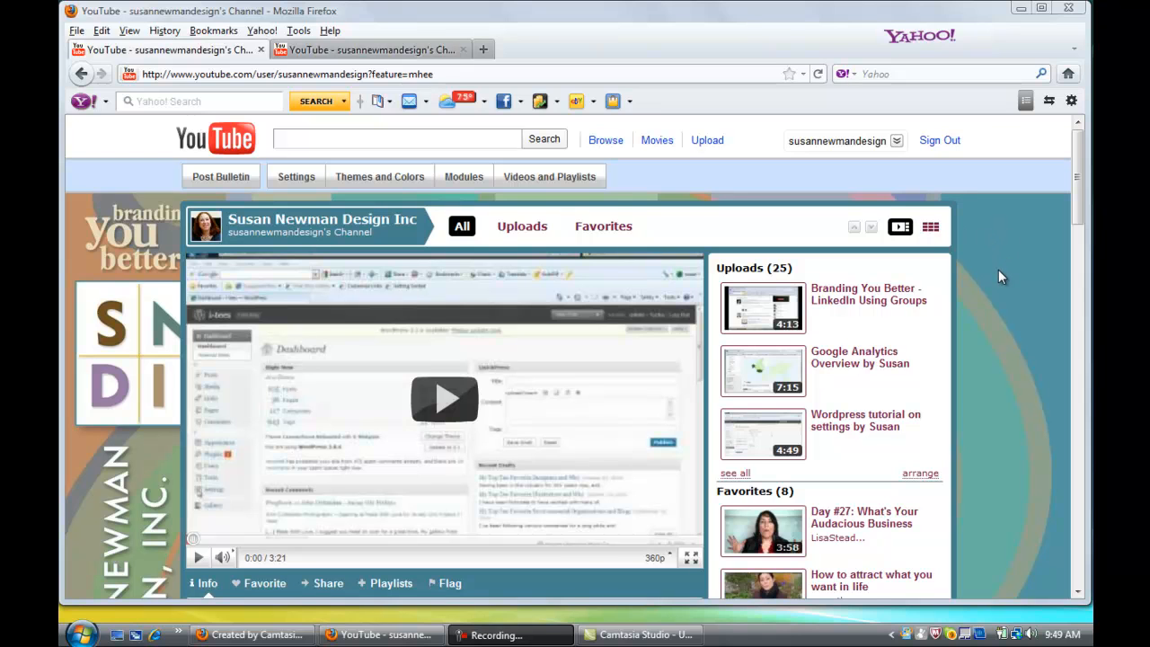
pyautogui.moveTo(194, 189)
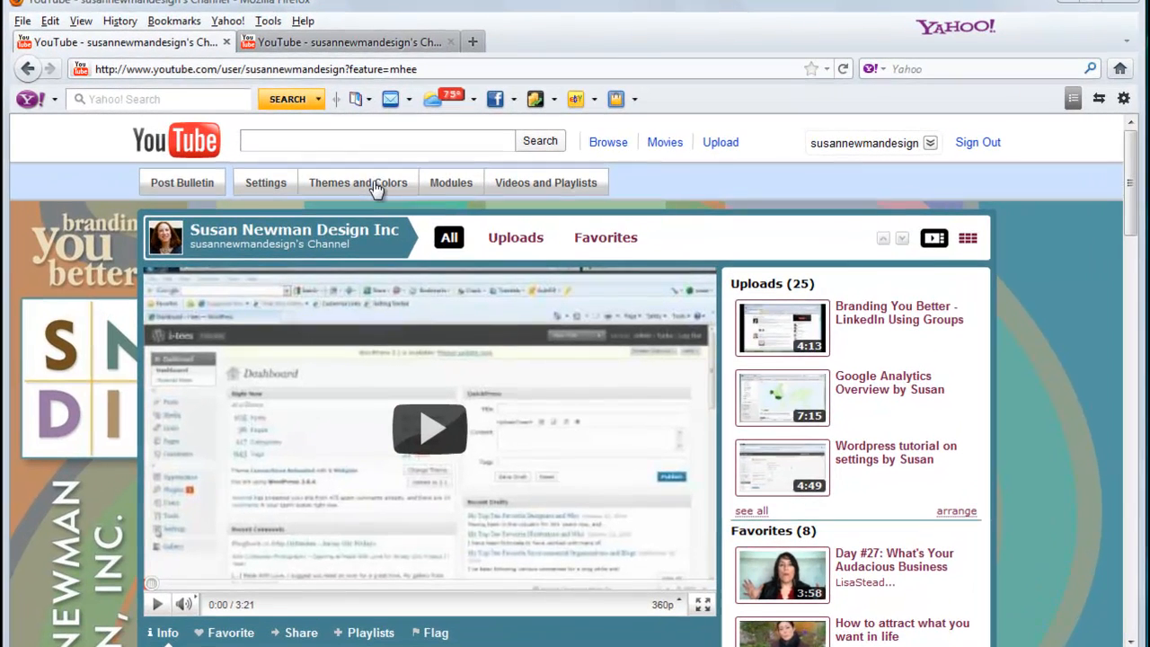
# Show the Grey 2 theme with its advanced font, colour and background options
pyautogui.click(358, 183)
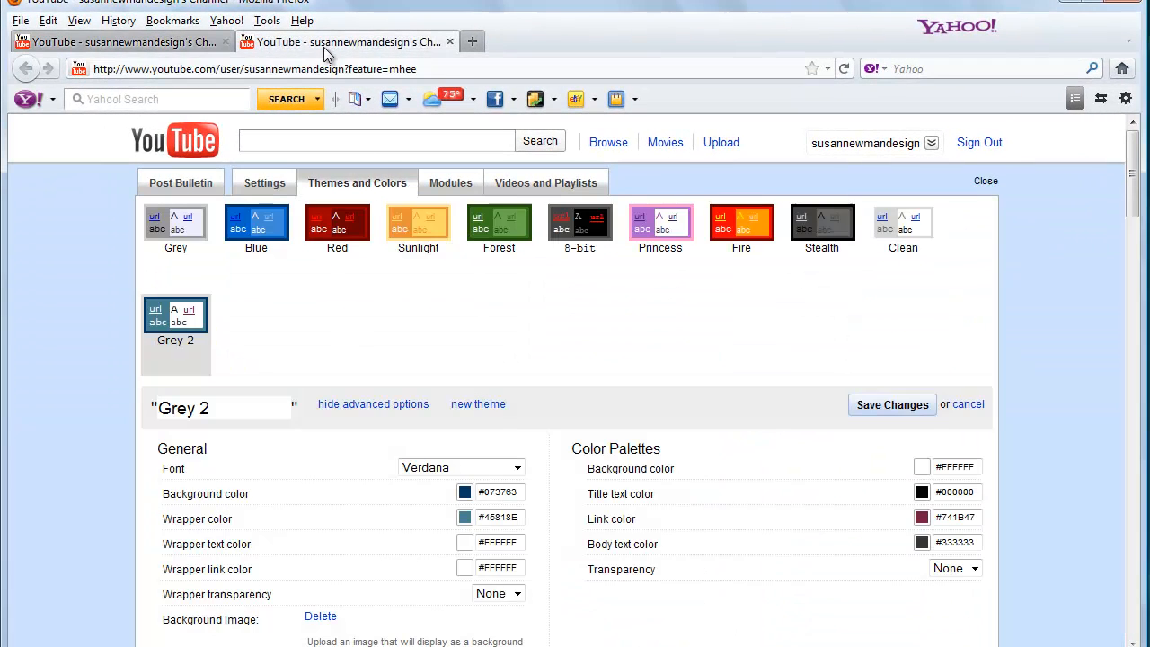
pyautogui.moveTo(56, 221)
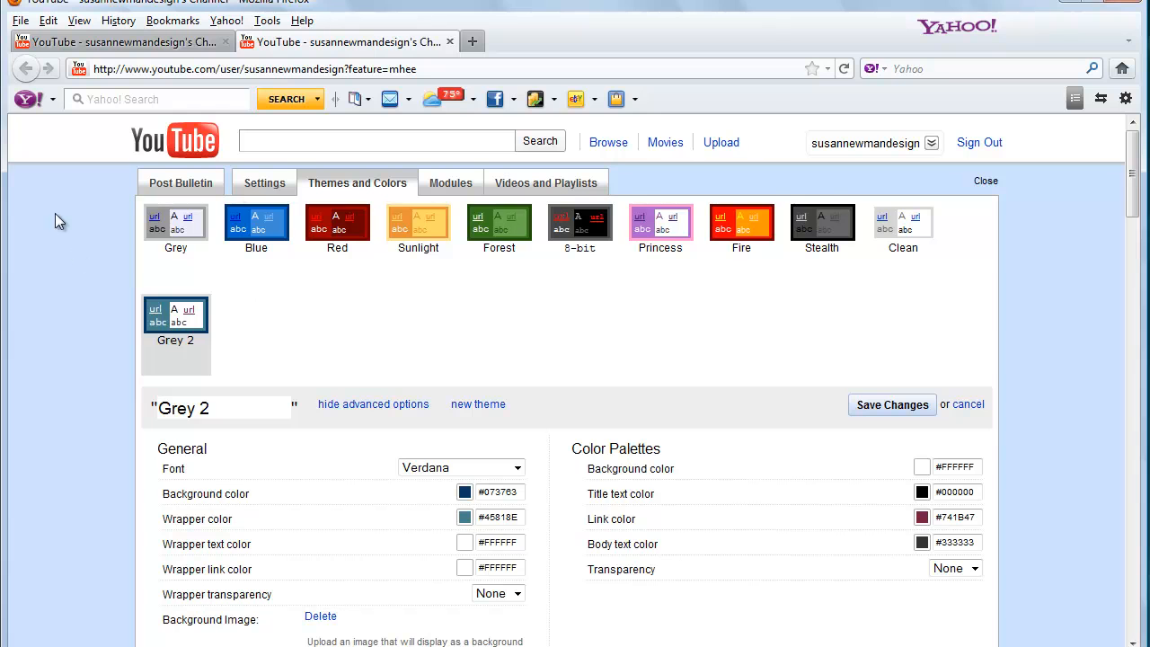
pyautogui.moveTo(277, 270)
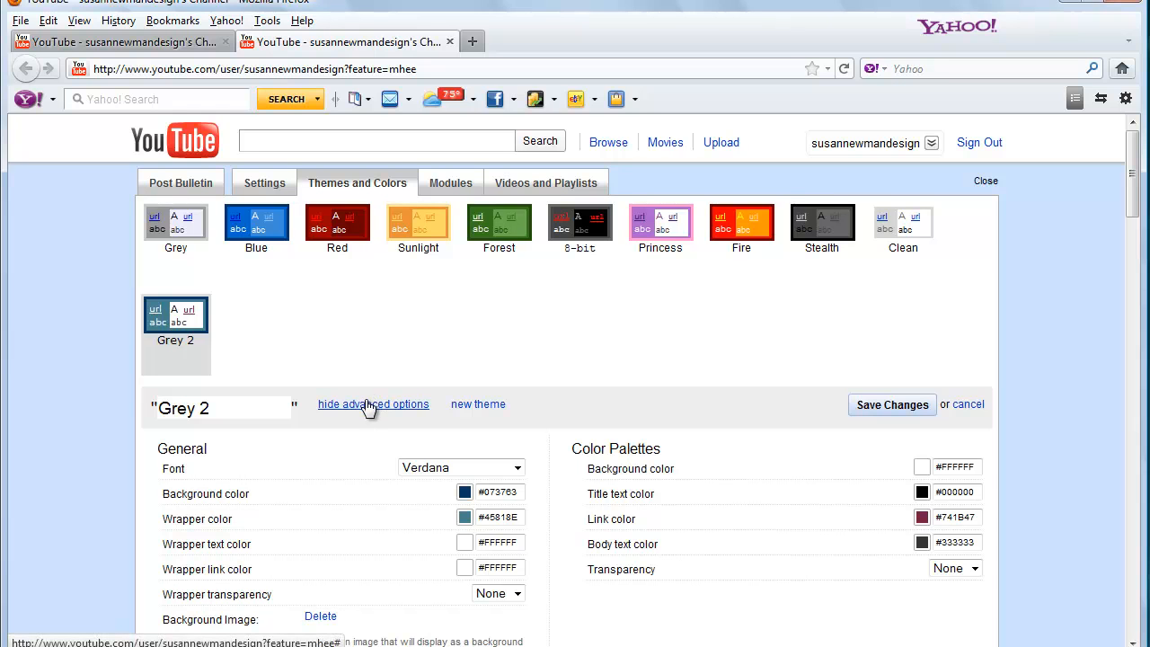
pyautogui.moveTo(789, 403)
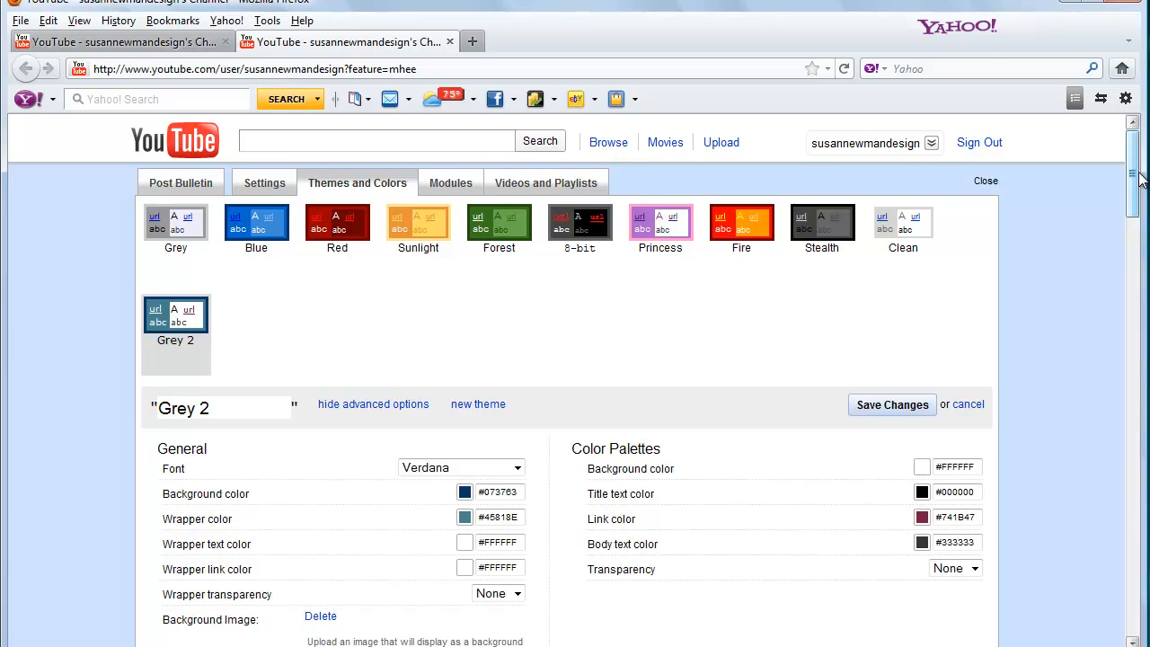
pyautogui.scroll(-3)
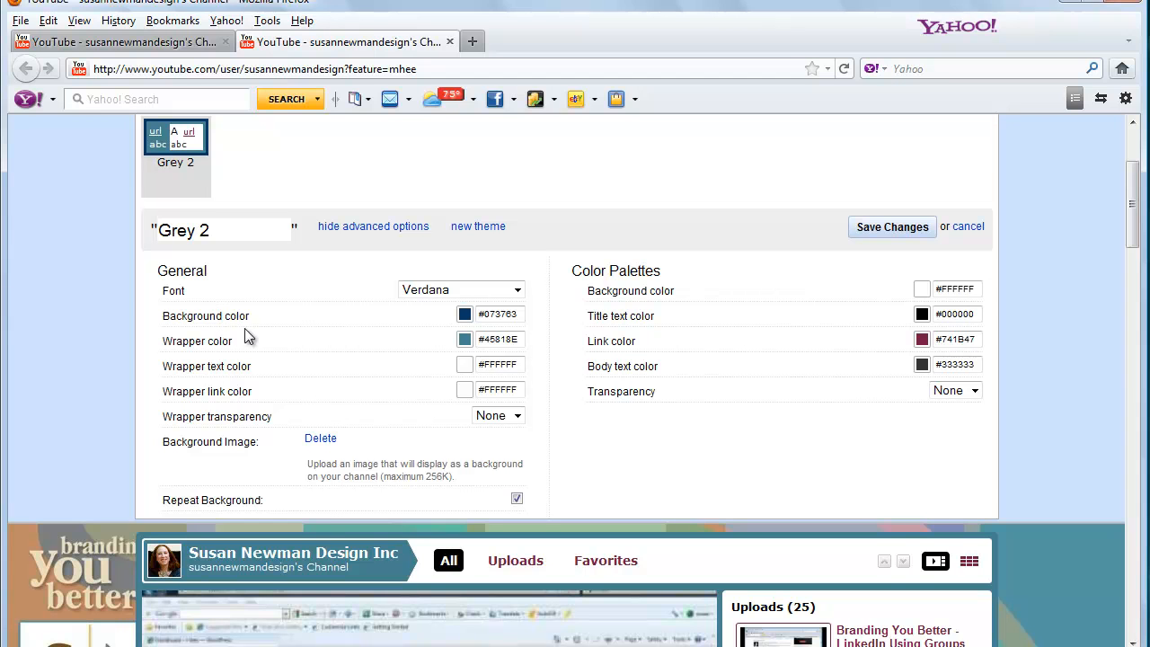
pyautogui.moveTo(276, 403)
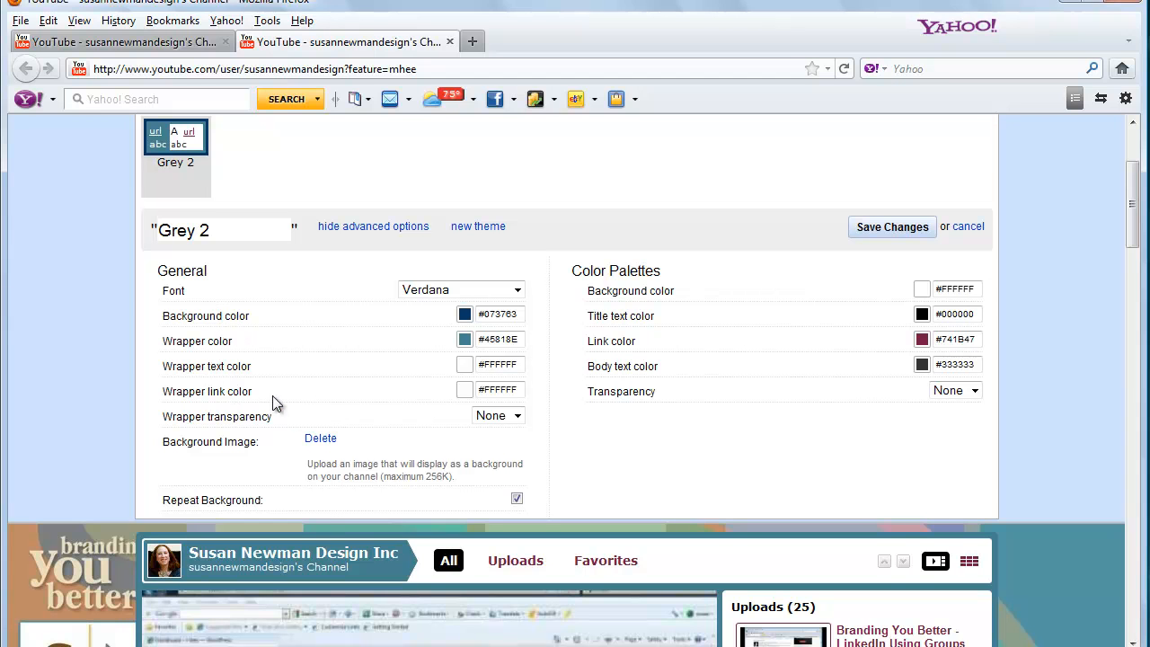
pyautogui.moveTo(510, 334)
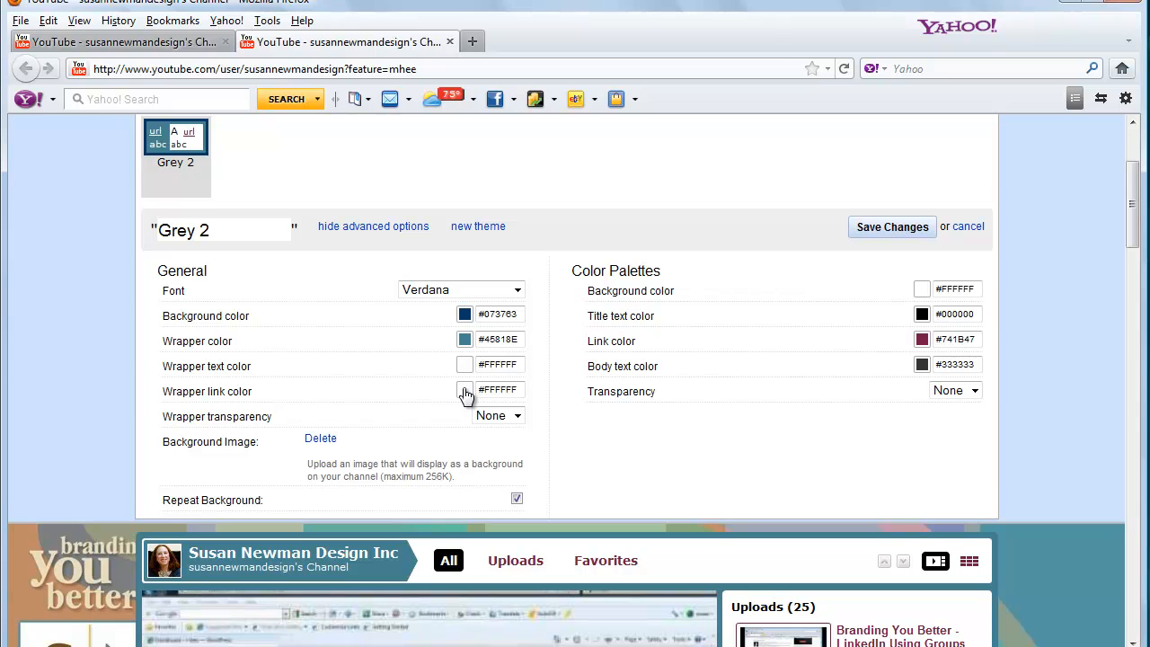
pyautogui.click(464, 388)
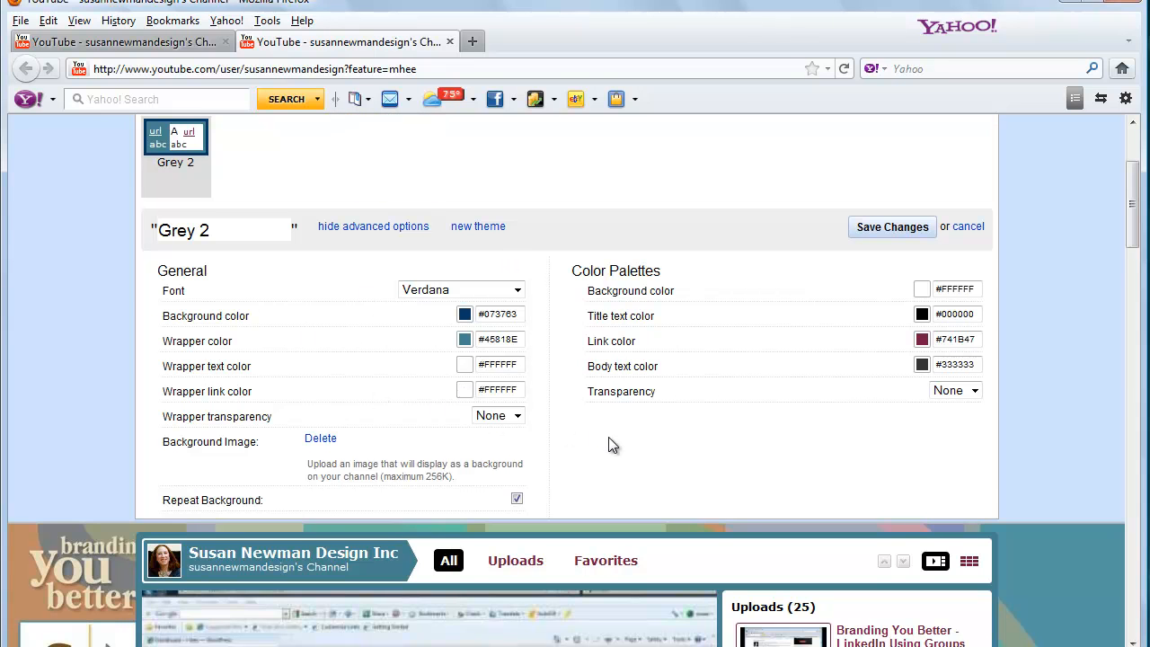
pyautogui.scroll(-3)
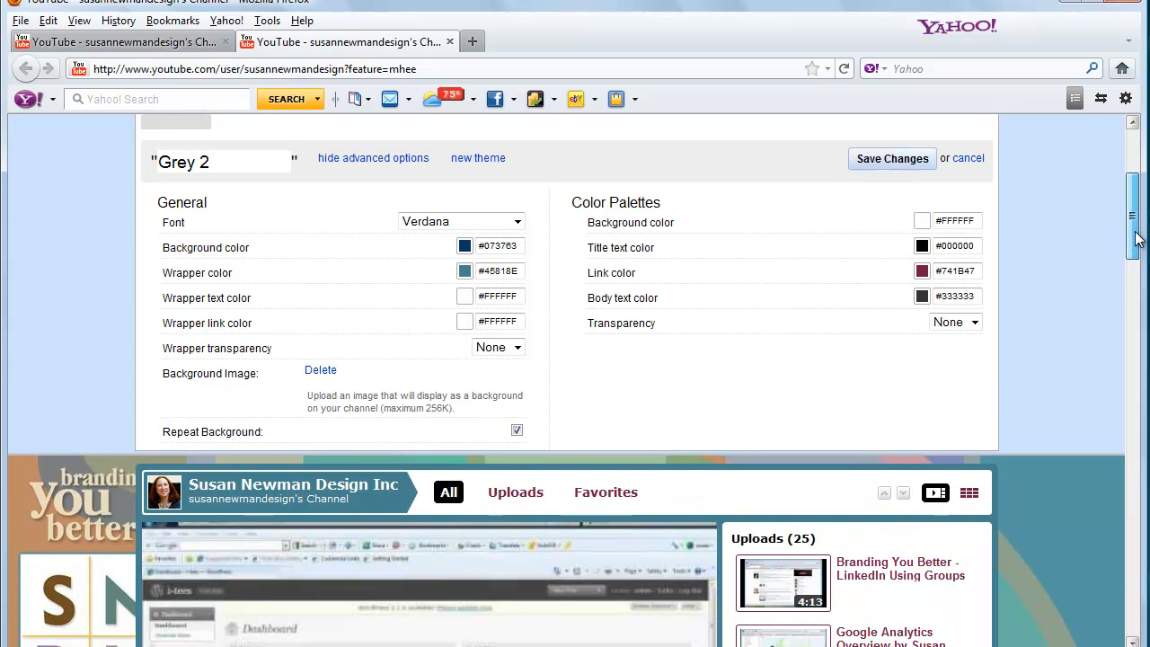
pyautogui.moveTo(248, 370)
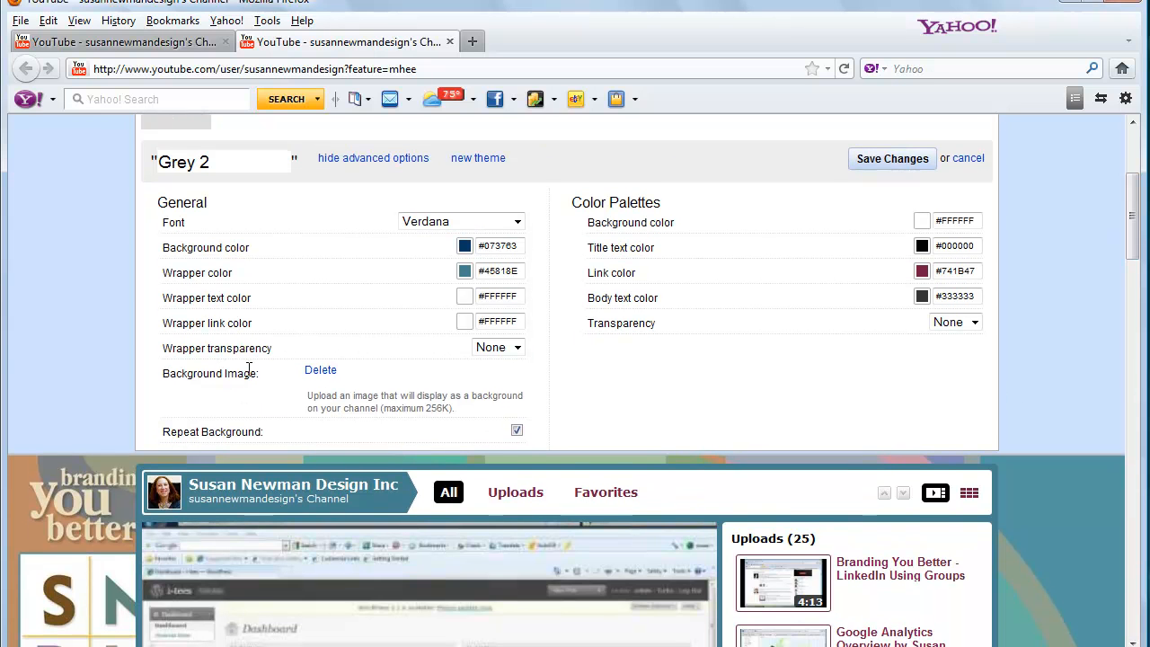
pyautogui.moveTo(320, 370)
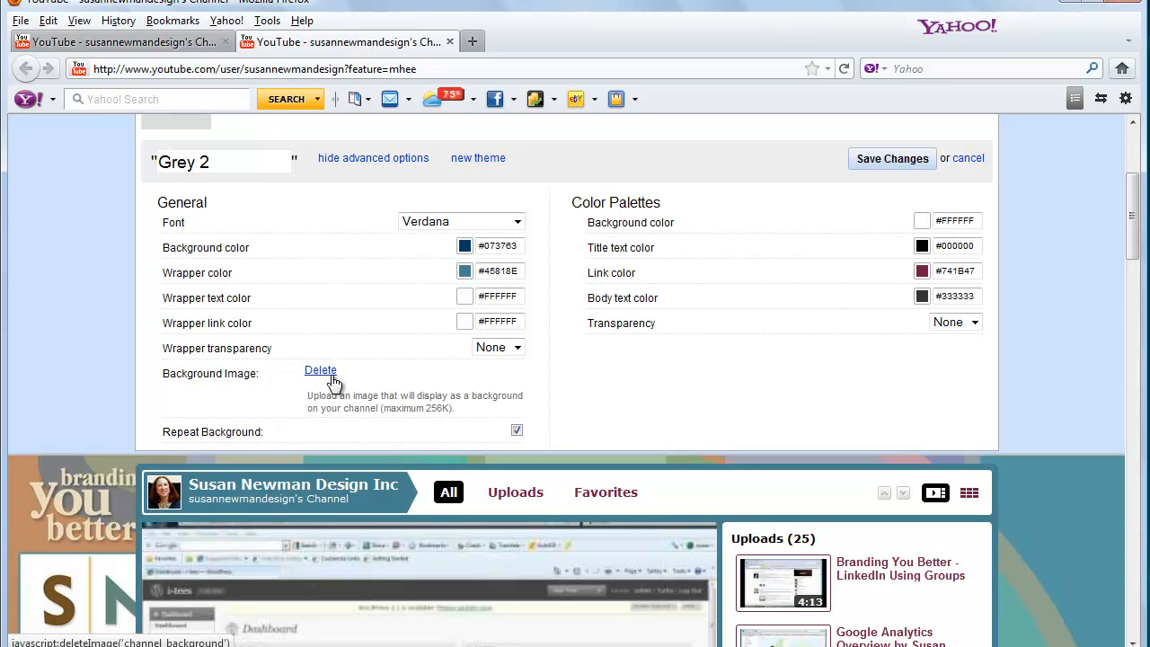
pyautogui.moveTo(393, 402)
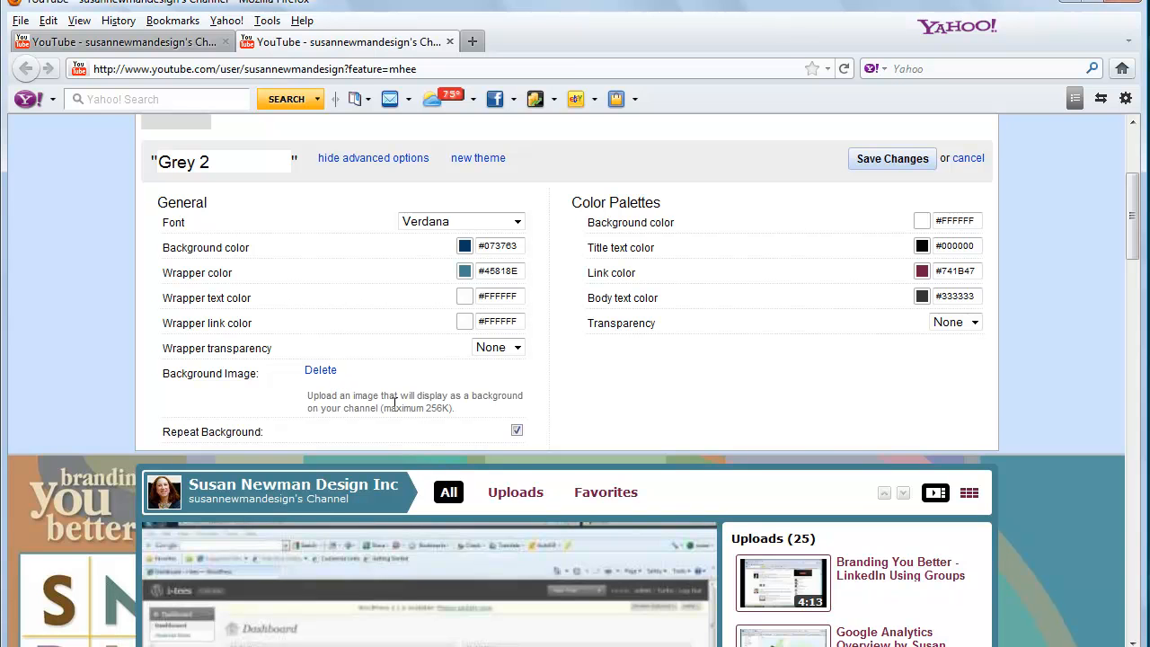
pyautogui.moveTo(1139, 201)
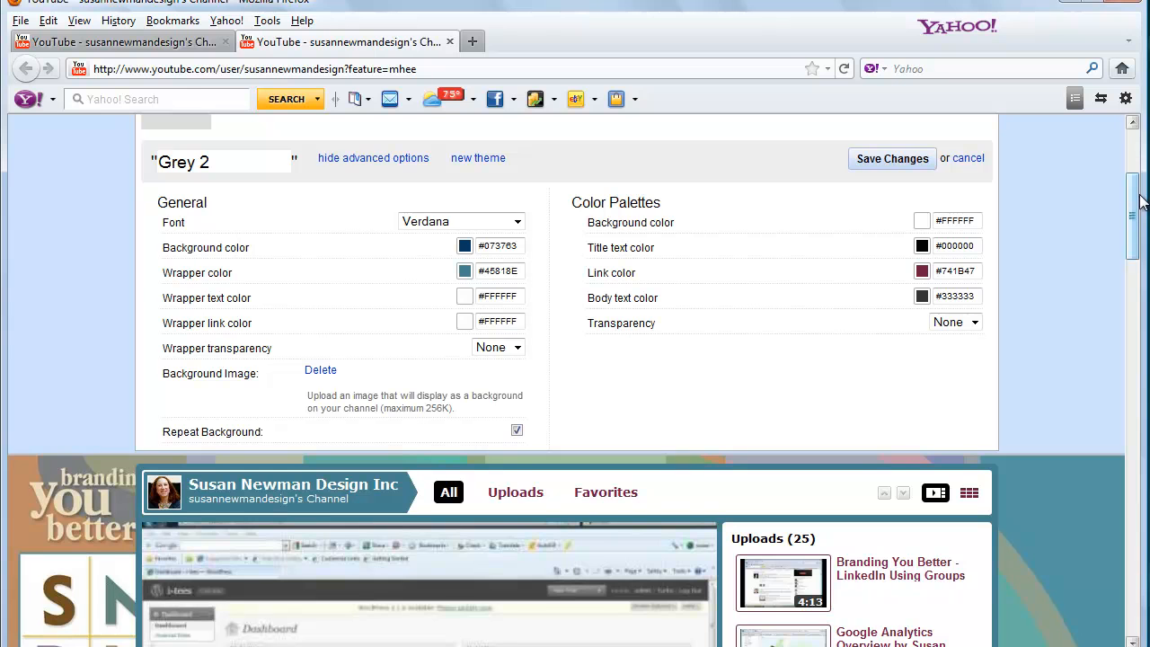
pyautogui.scroll(-3)
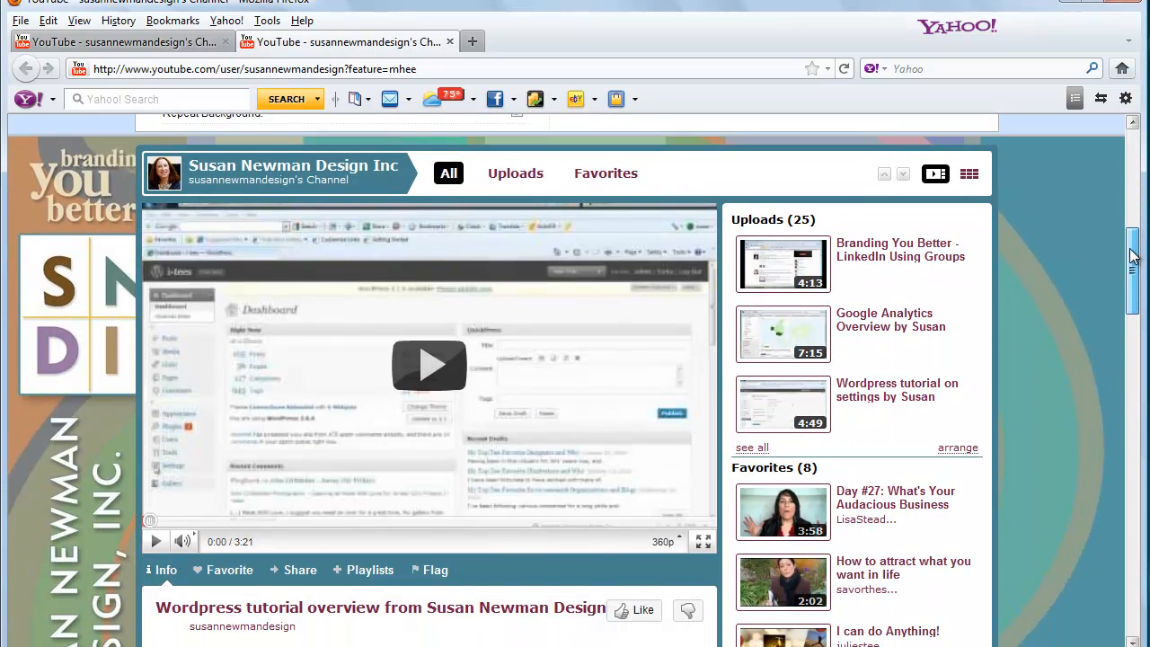
pyautogui.scroll(-3)
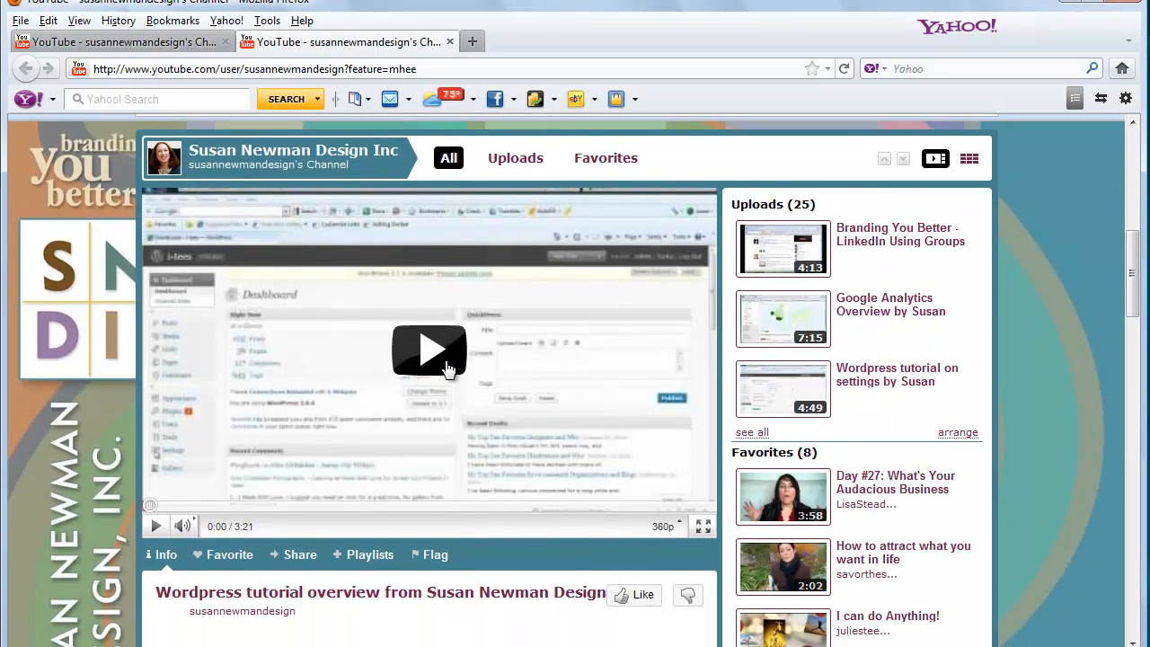
pyautogui.moveTo(1114, 316)
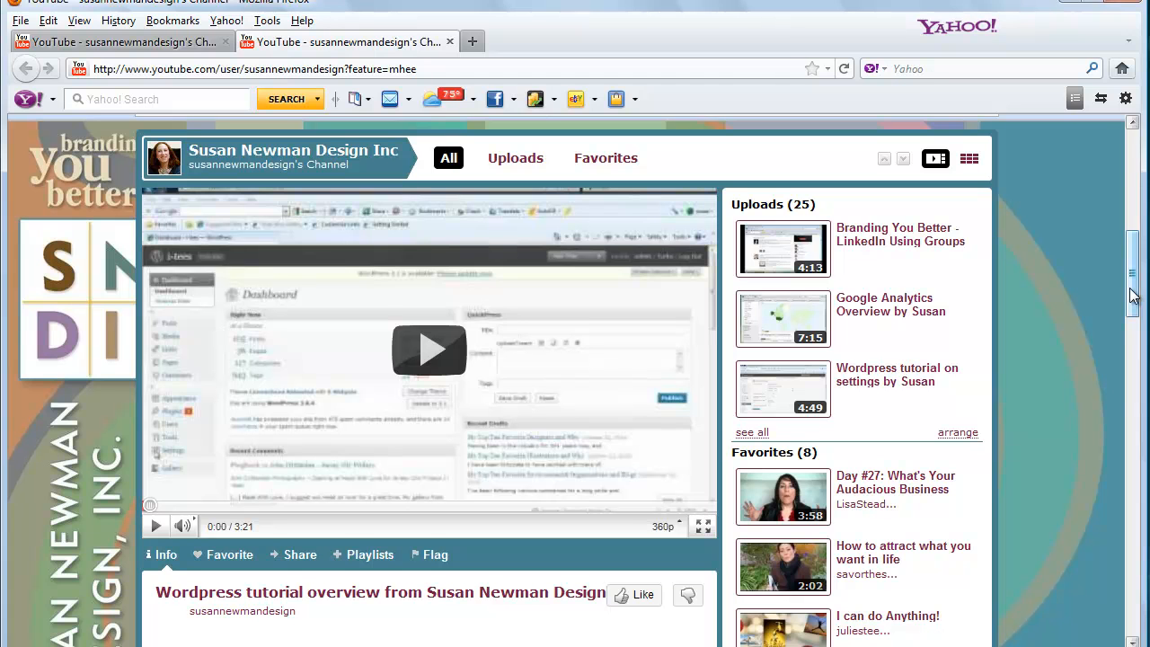
pyautogui.scroll(-3)
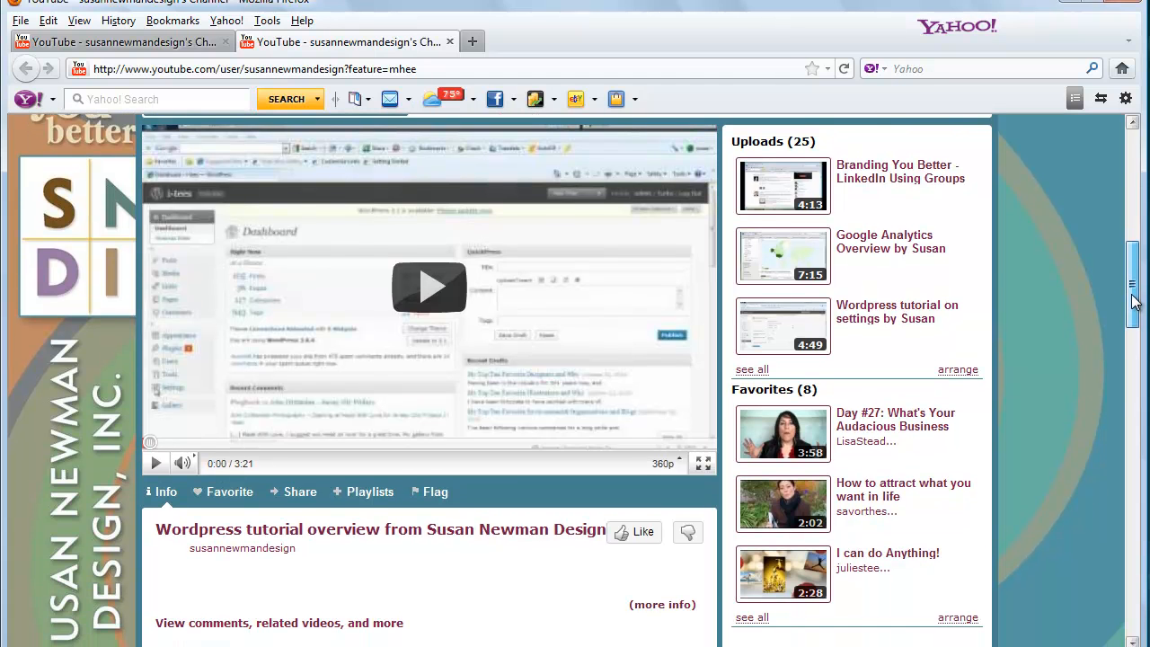
pyautogui.scroll(3)
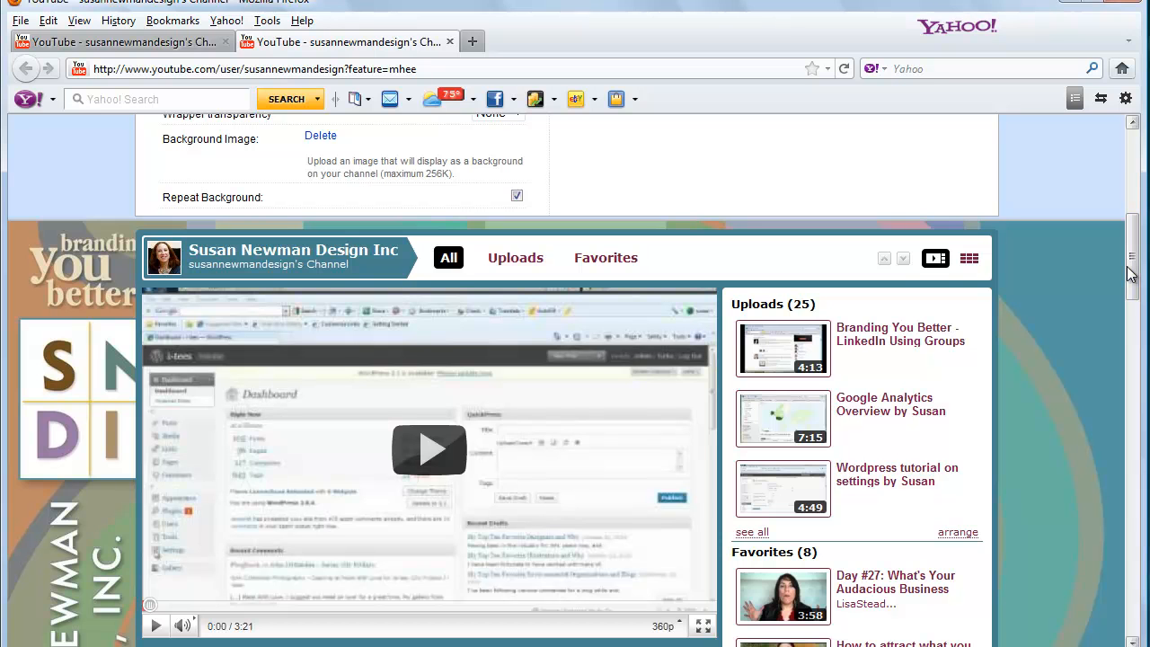
pyautogui.scroll(-3)
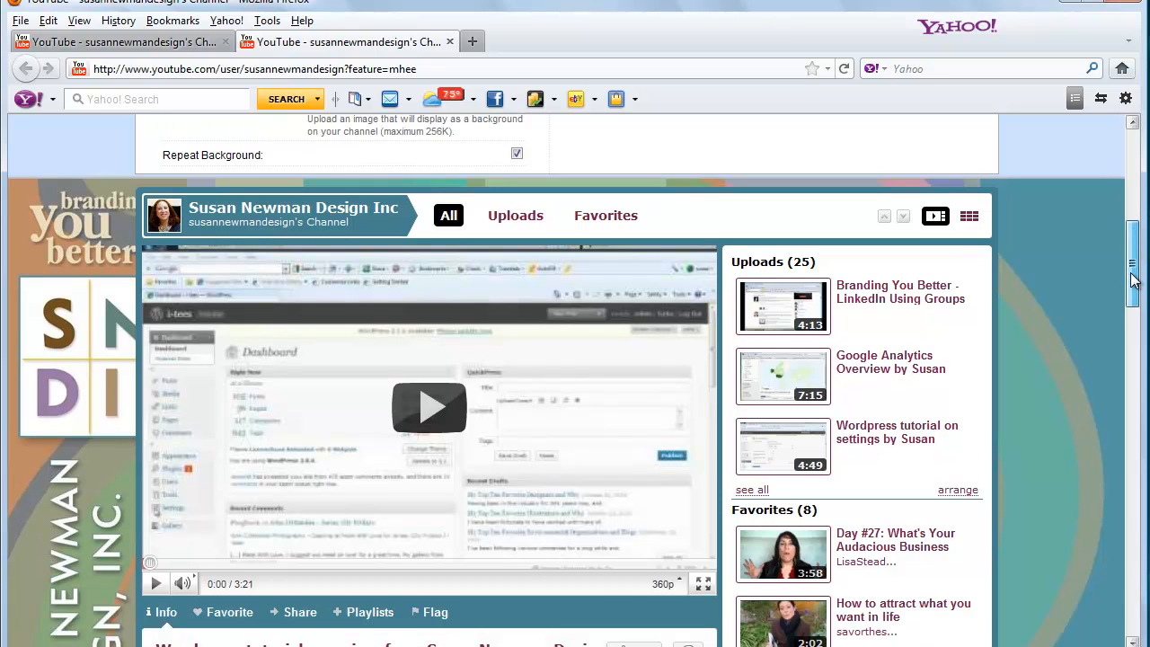
pyautogui.scroll(-3)
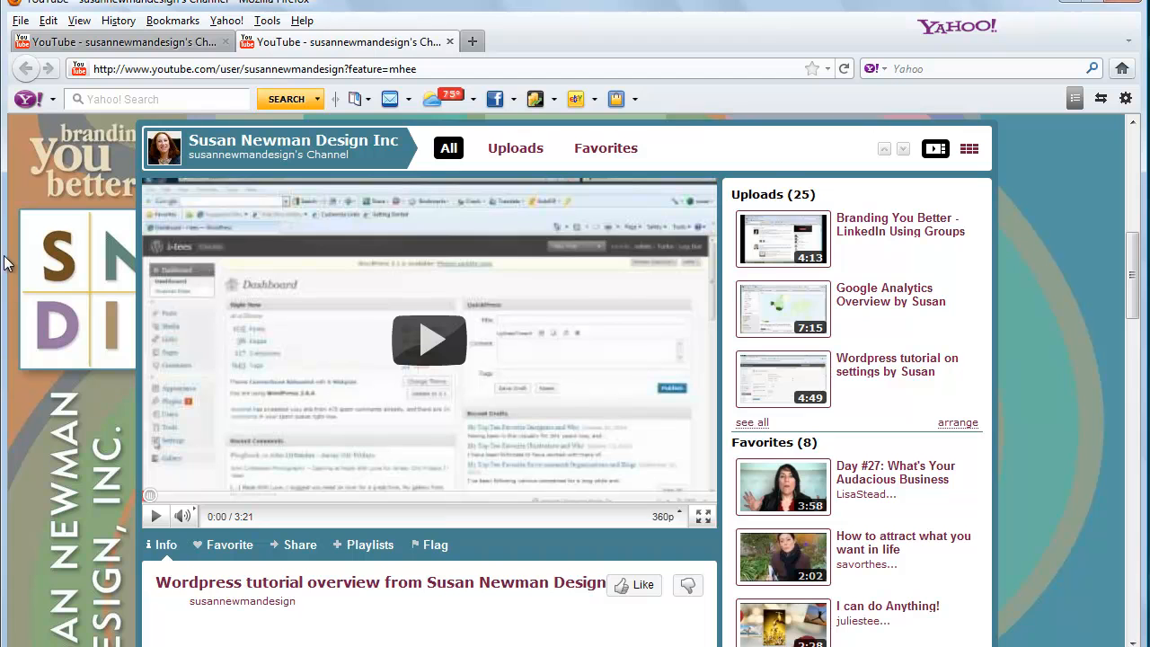
pyautogui.moveTo(93, 449)
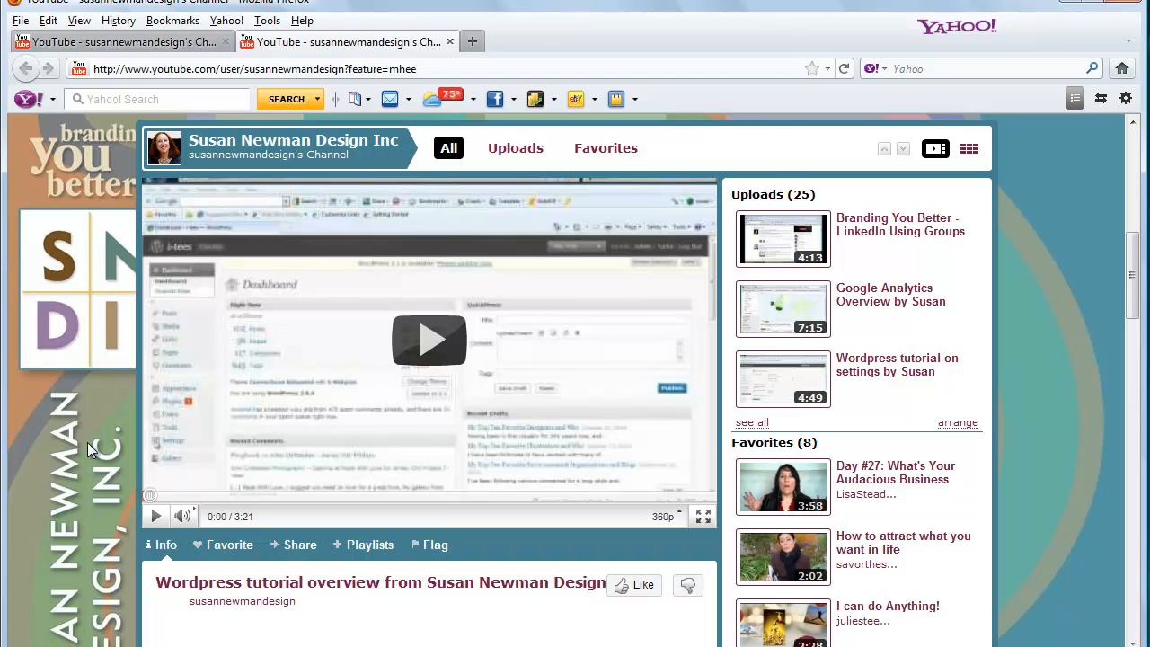
pyautogui.moveTo(124, 207)
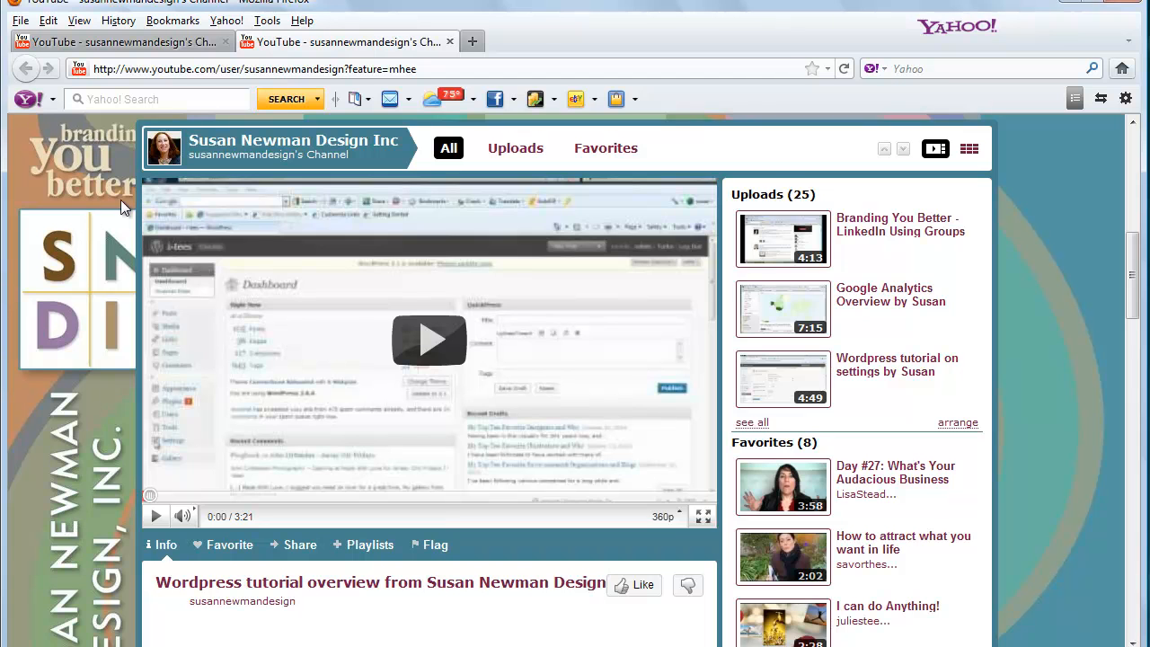
pyautogui.moveTo(144, 277)
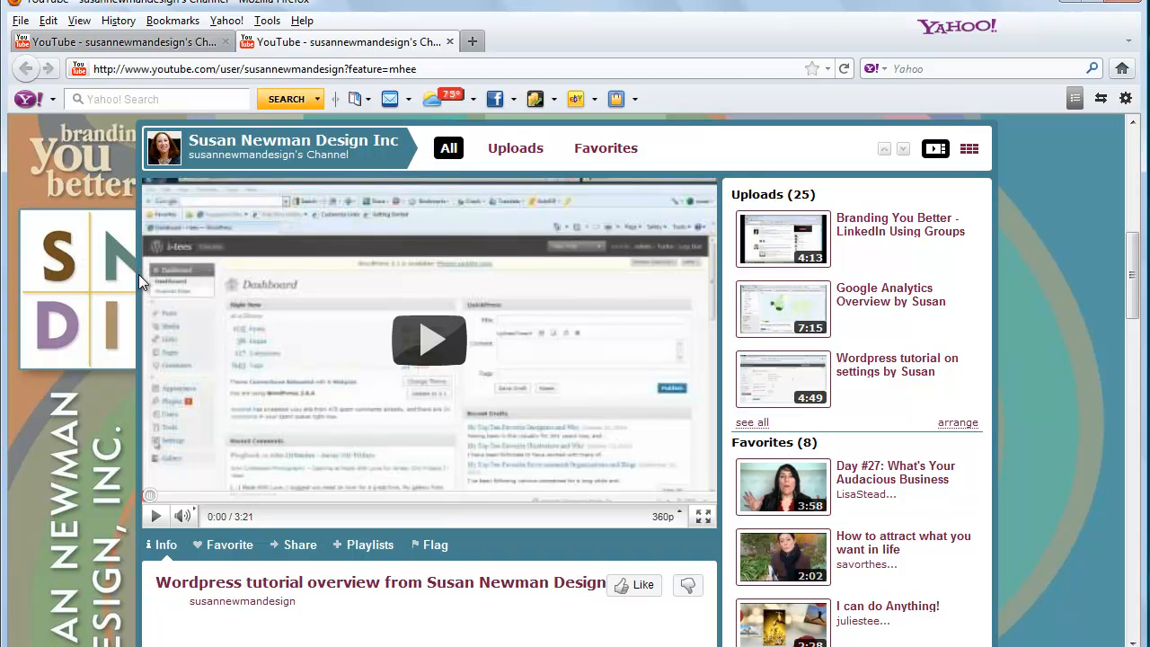
pyautogui.moveTo(137, 269)
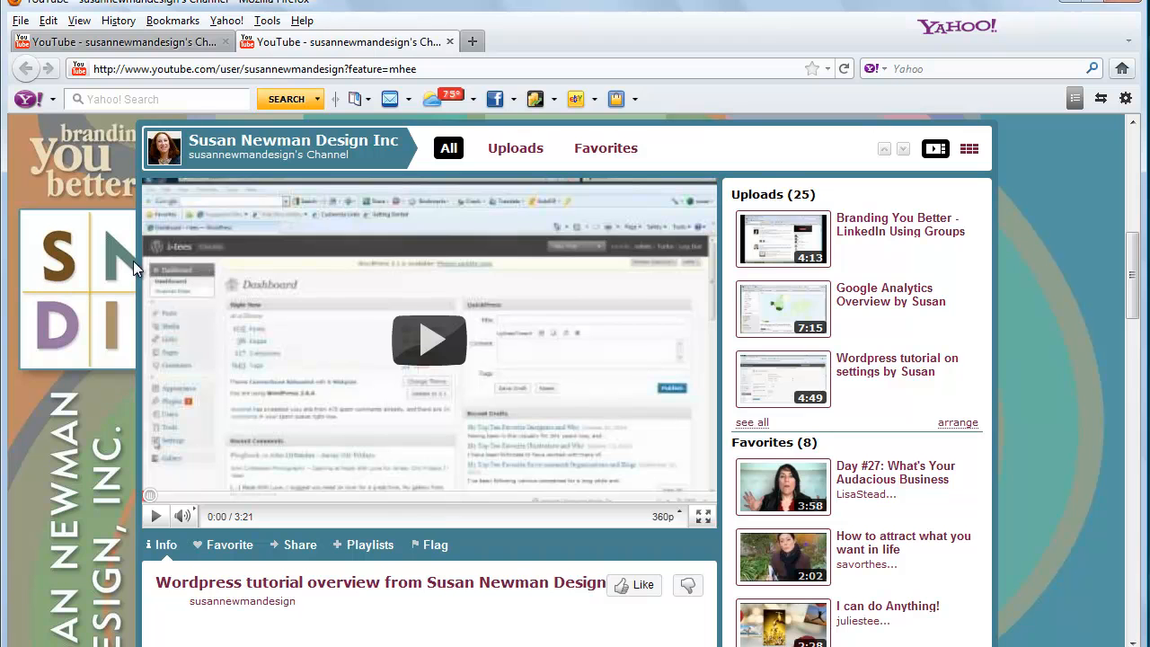
pyautogui.moveTo(148, 277)
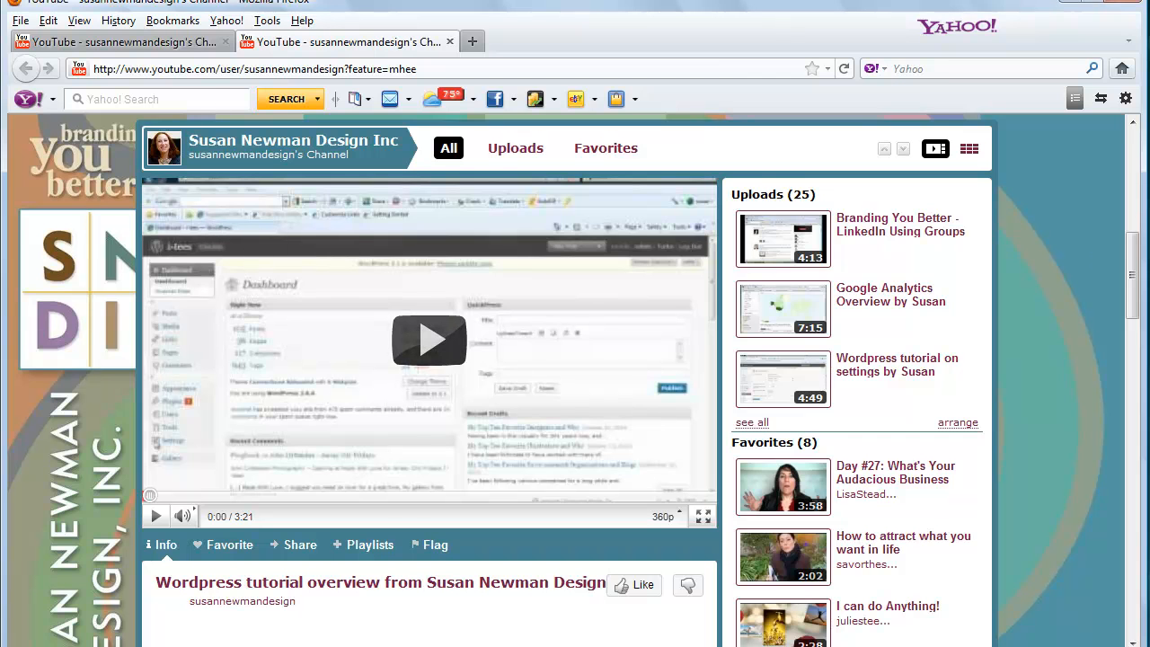
pyautogui.scroll(3)
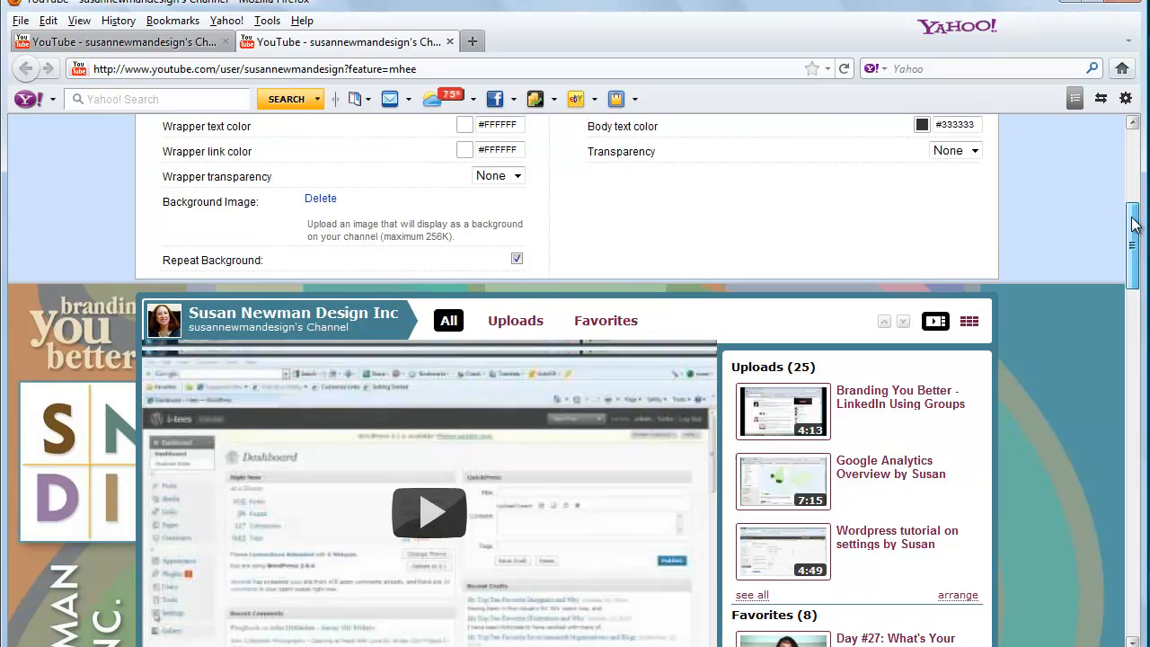
pyautogui.scroll(3)
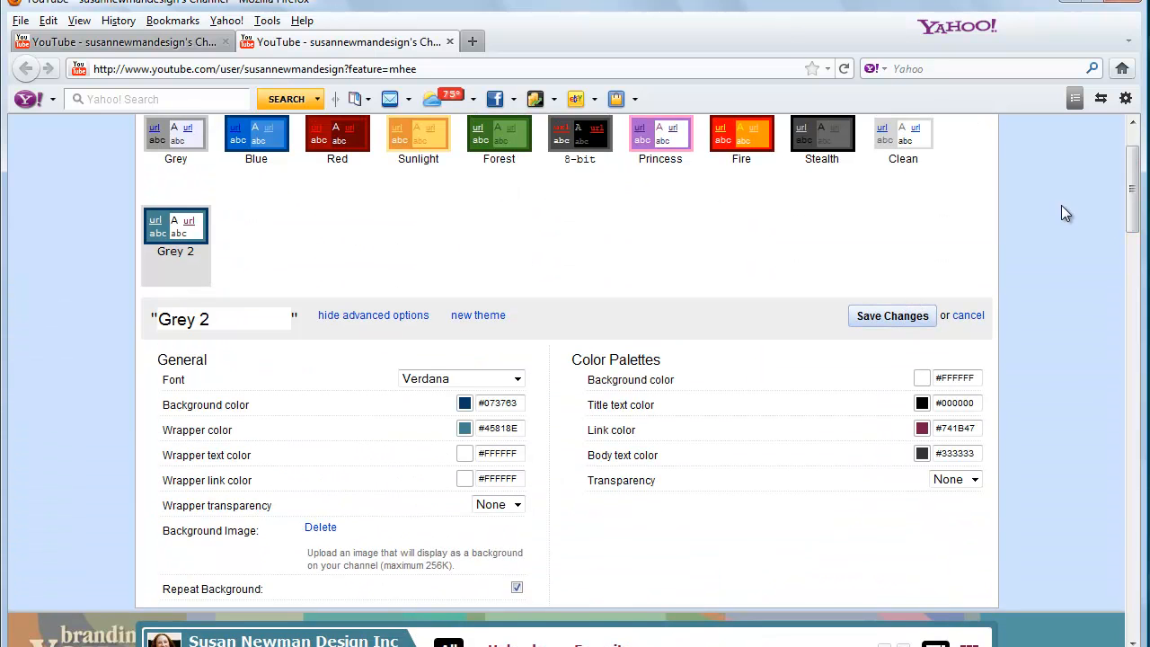
pyautogui.scroll(-3)
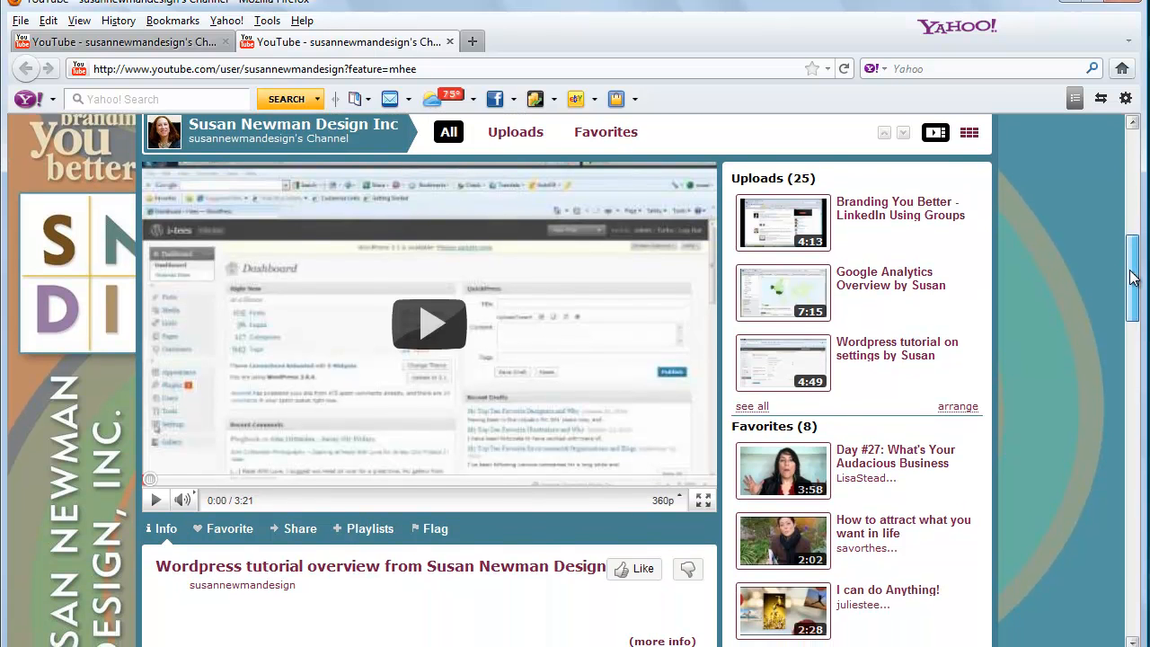
pyautogui.scroll(3)
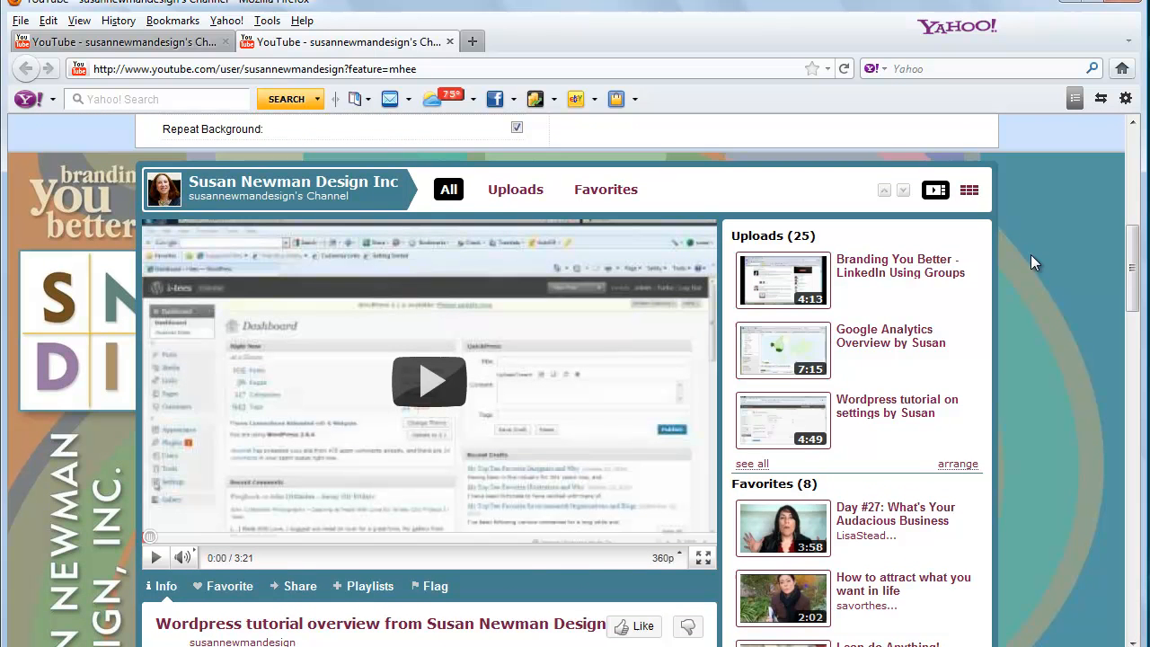